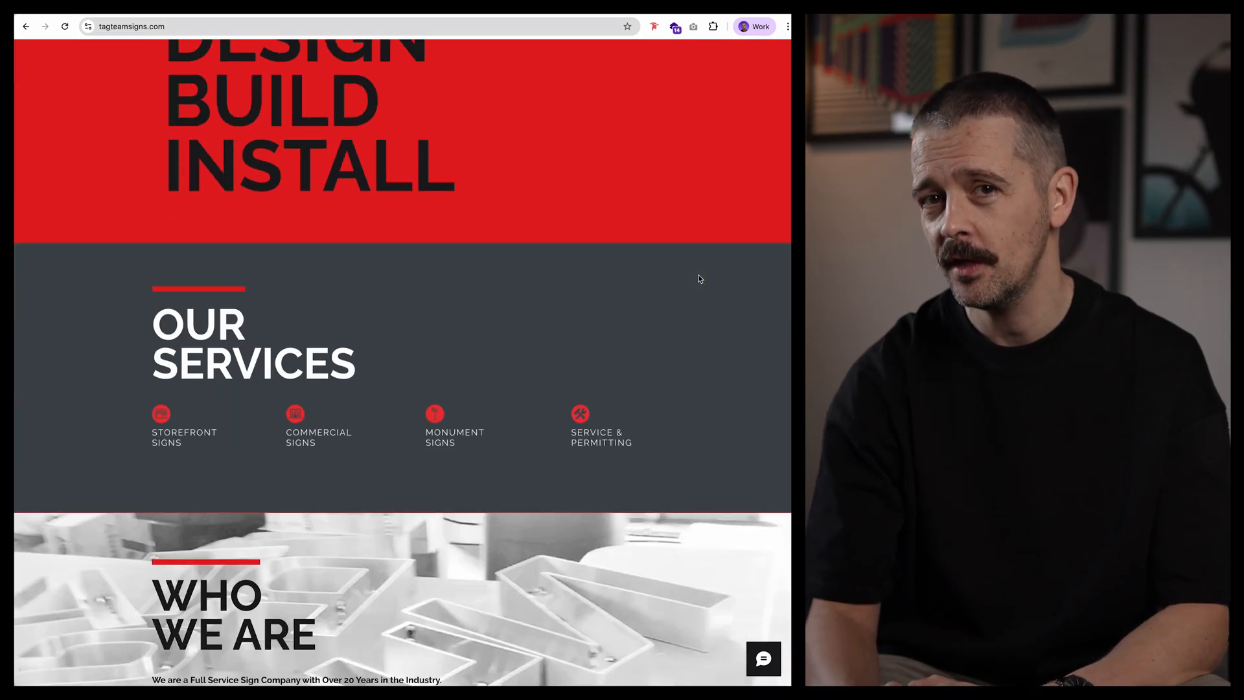
# - Delete the HOME nav link, the SIGNS/DESIGN/BUILD/INSTALL headline and the ROC licence line
pyautogui.scroll(-3)
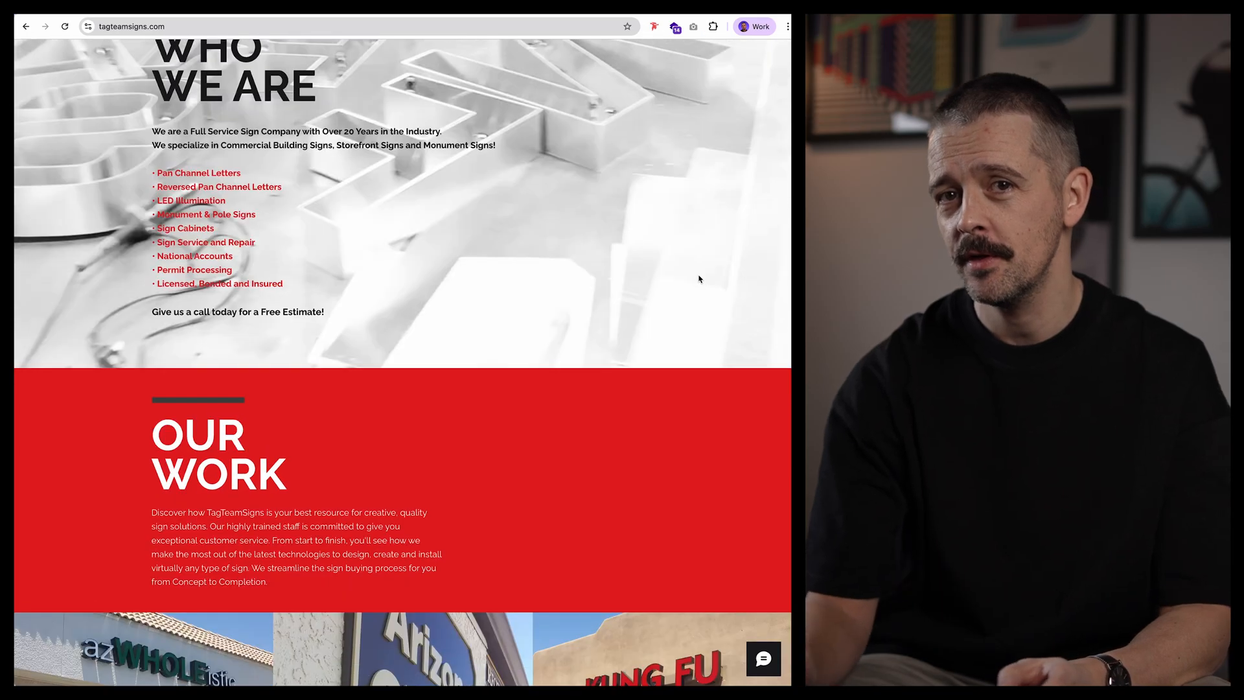
pyautogui.scroll(-3)
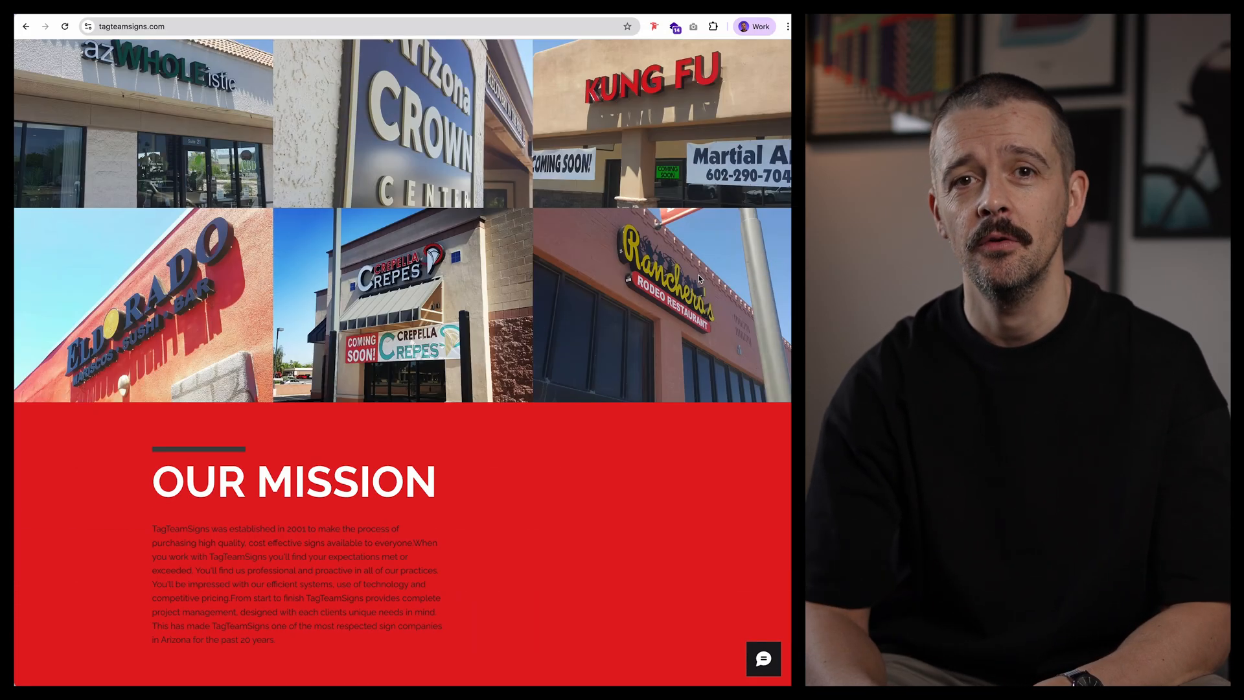
pyautogui.scroll(-3)
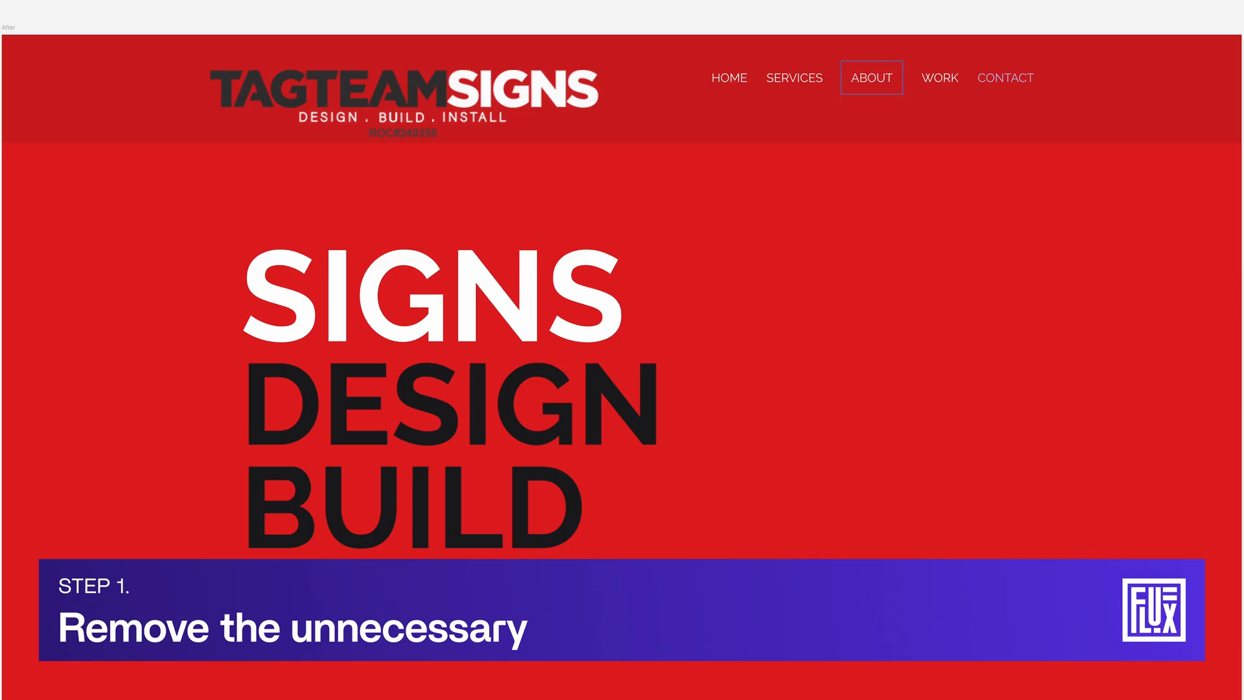
pyautogui.click(728, 78)
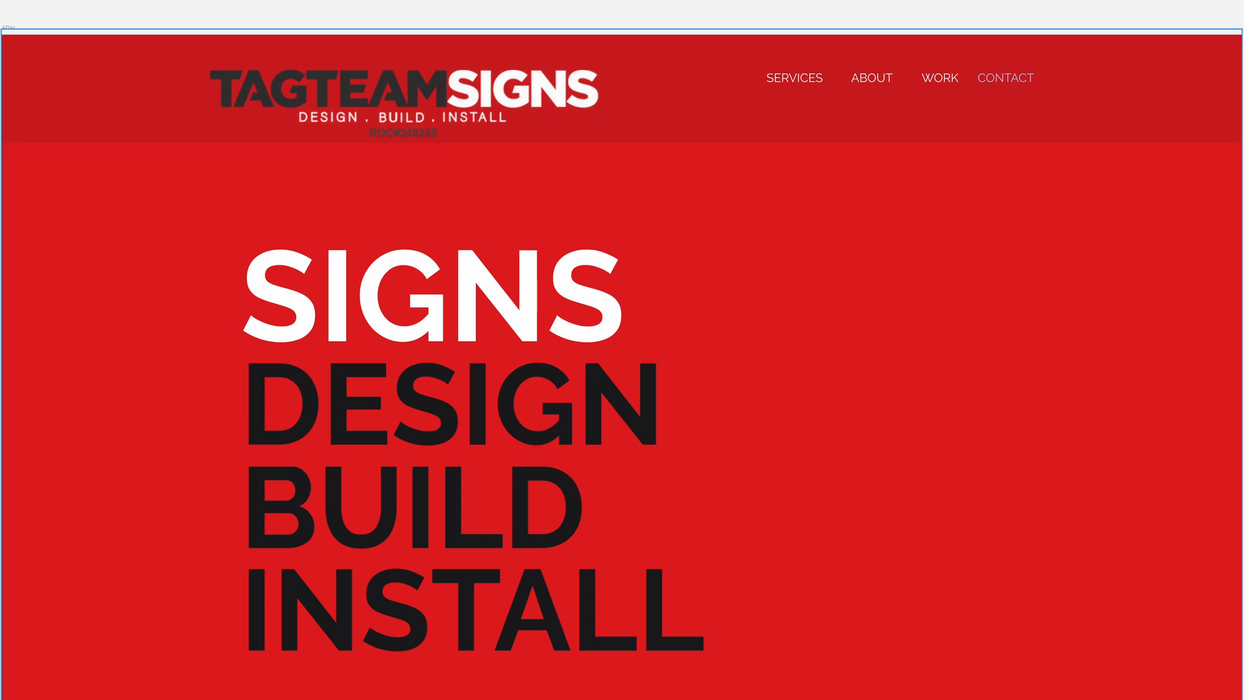
pyautogui.click(402, 89)
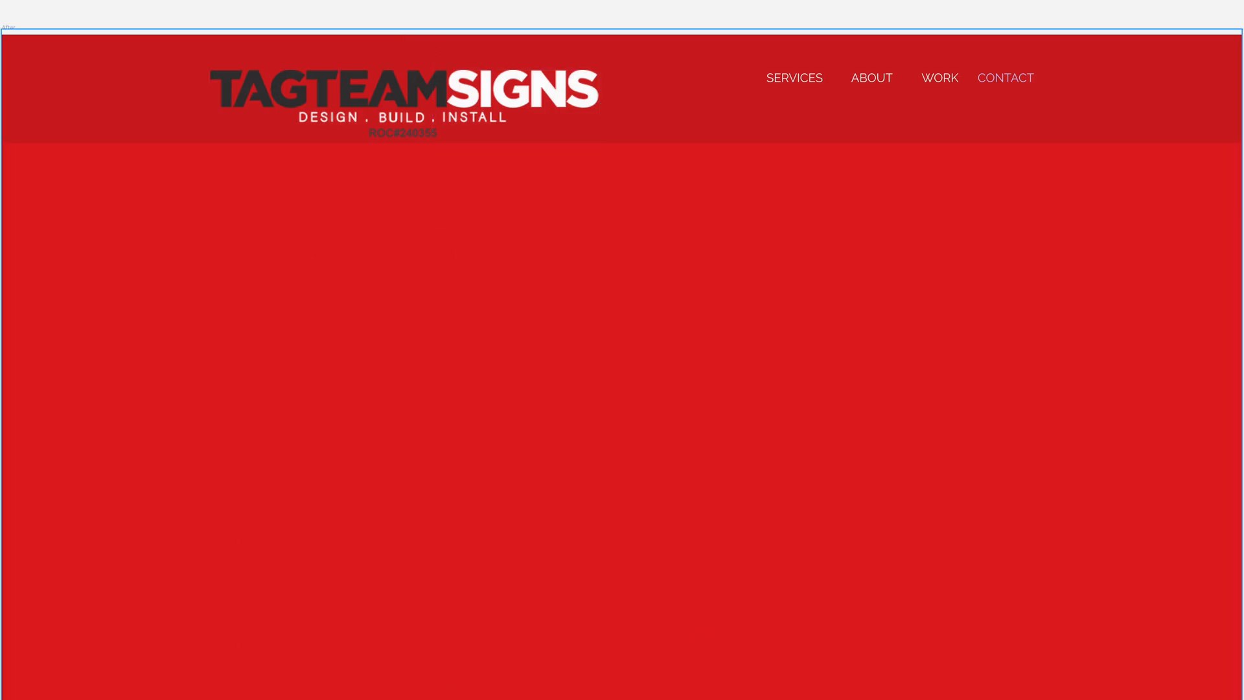
pyautogui.click(403, 98)
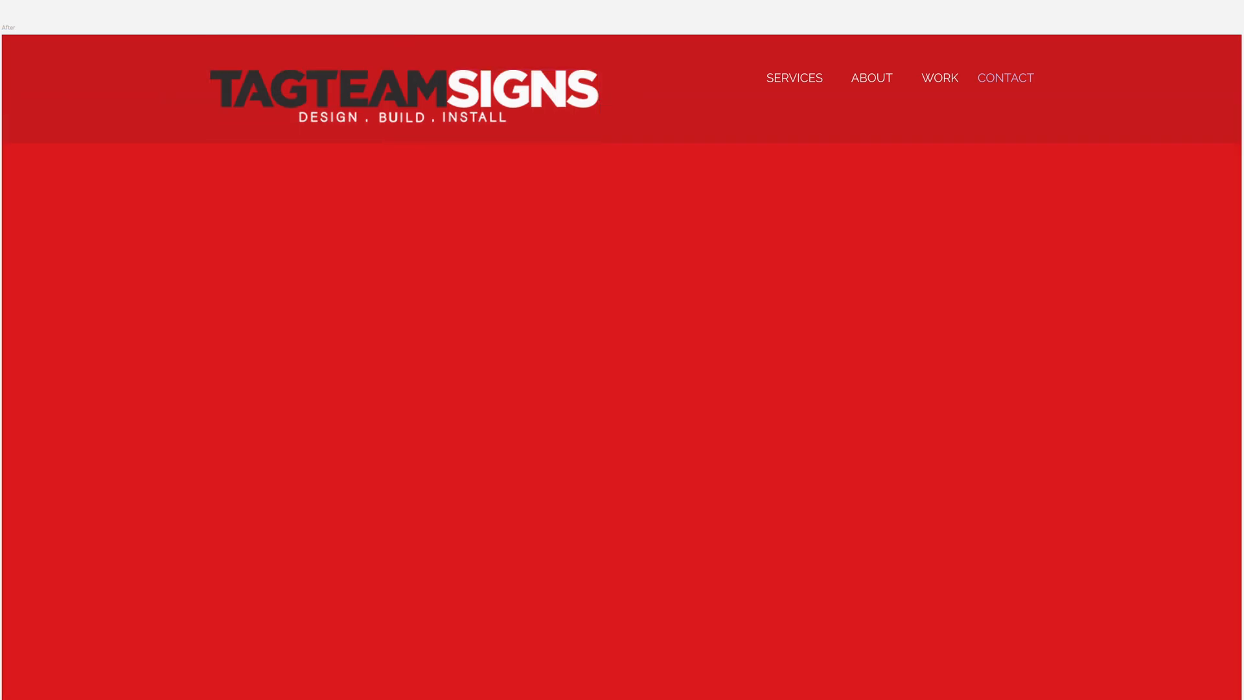
pyautogui.scroll(-3)
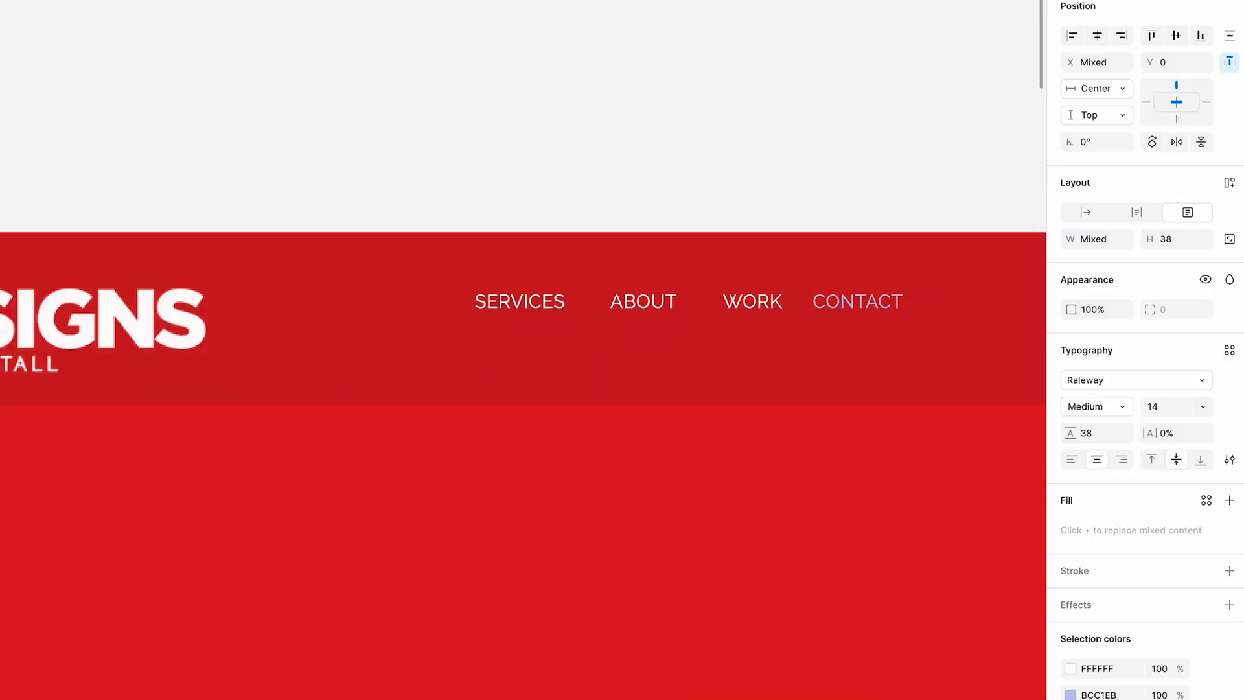
# - Set the nav links to Raleway Medium and split Our Mission into white paragraphs
pyautogui.click(1084, 212)
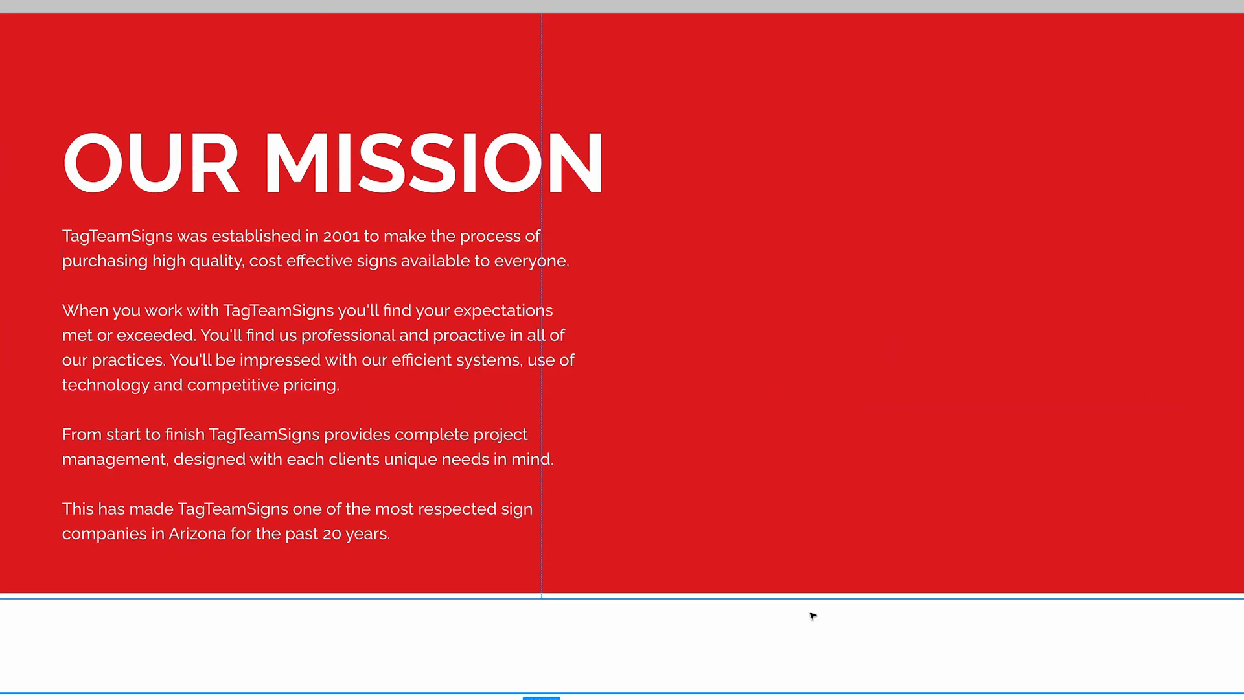
pyautogui.scroll(3)
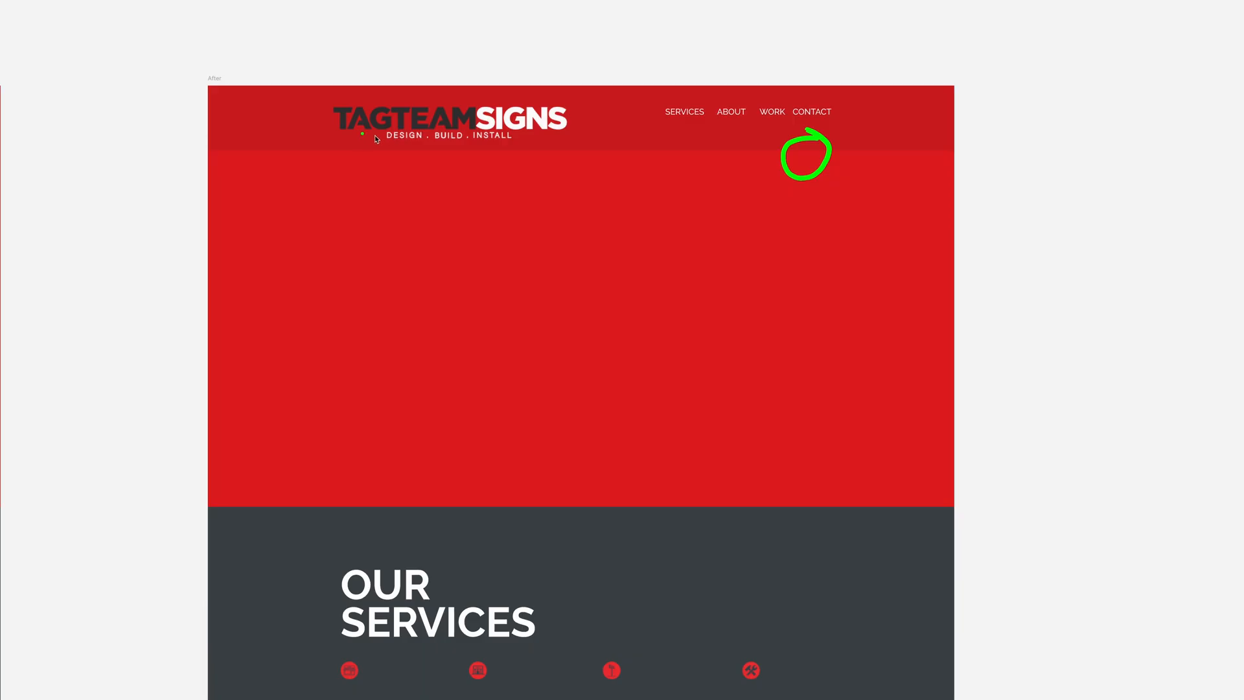
# - Scroll through the redesign and place a 100×100 ellipse beside the homepage frame
pyautogui.scroll(-3)
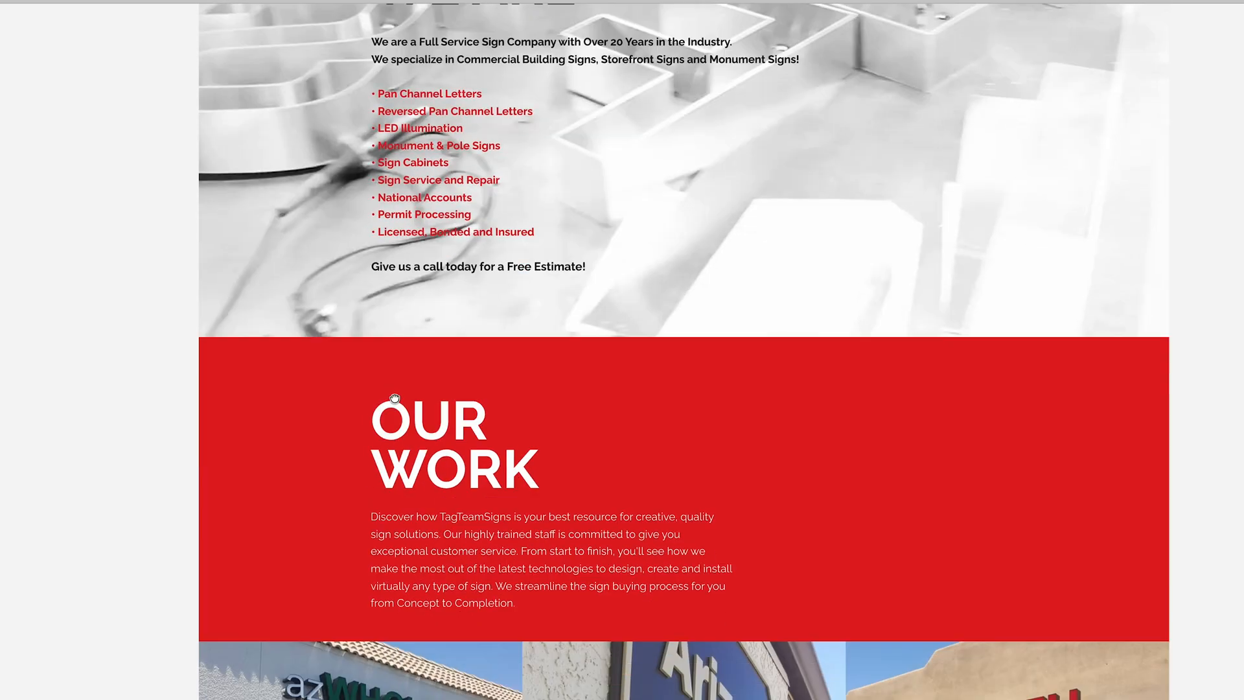
pyautogui.scroll(-3)
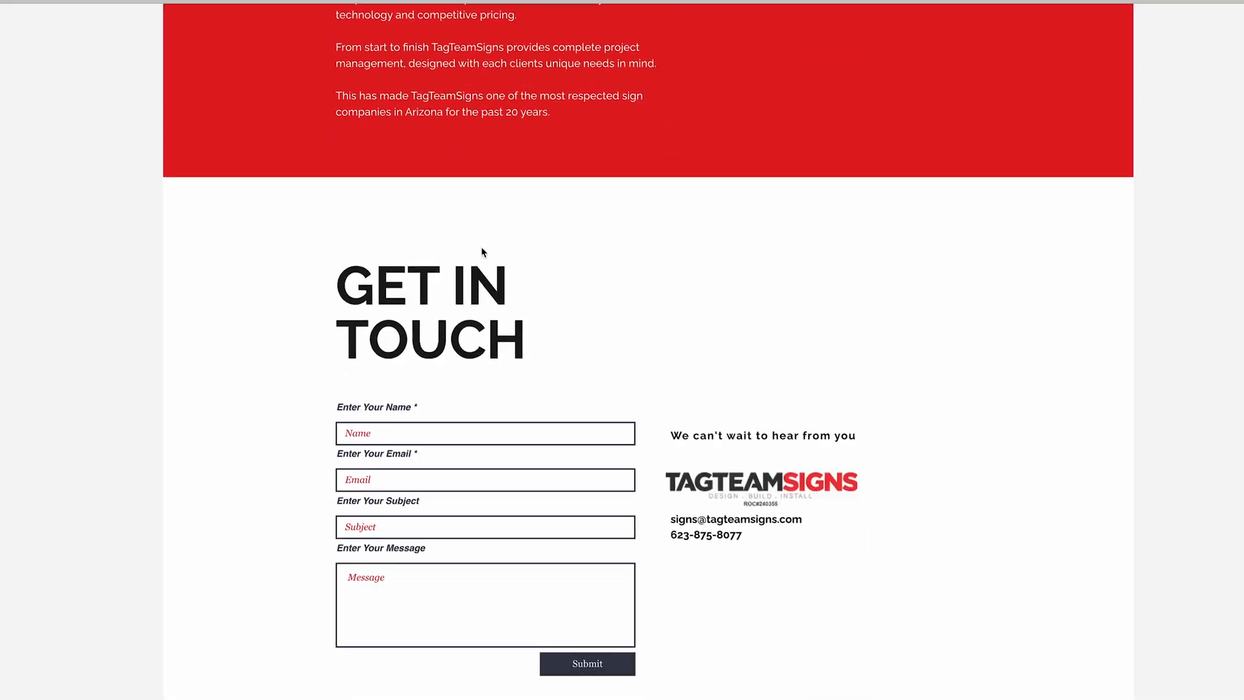
pyautogui.scroll(3)
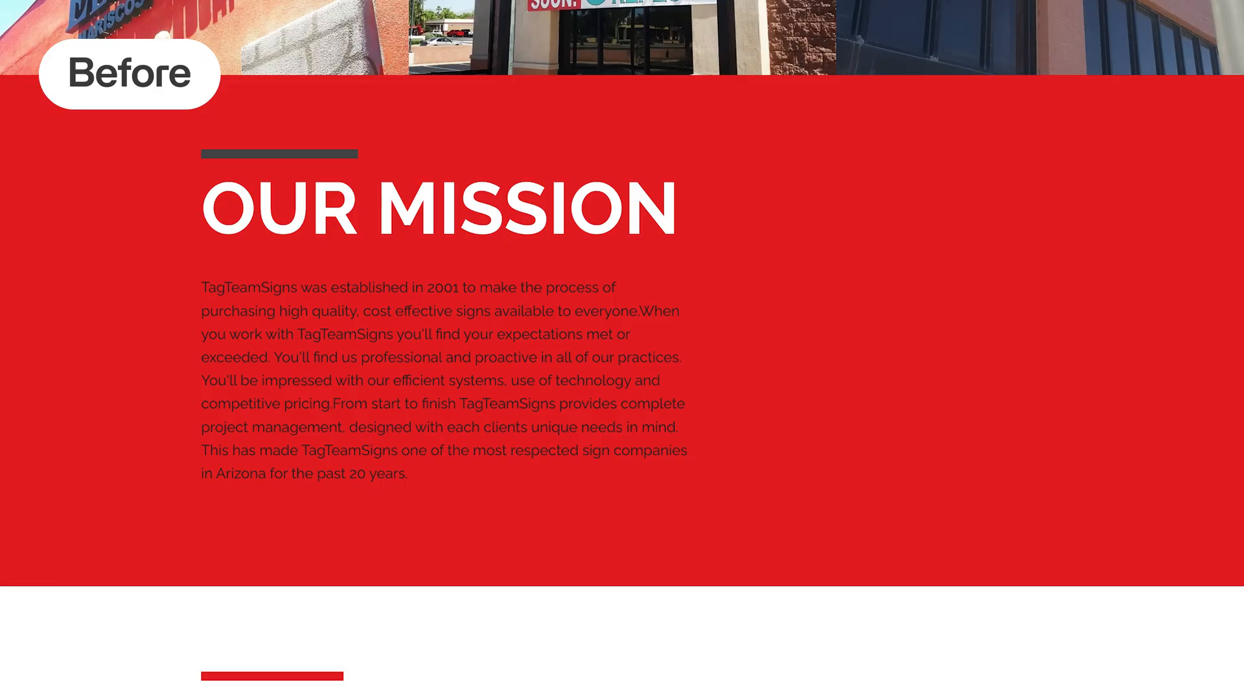
pyautogui.scroll(-3)
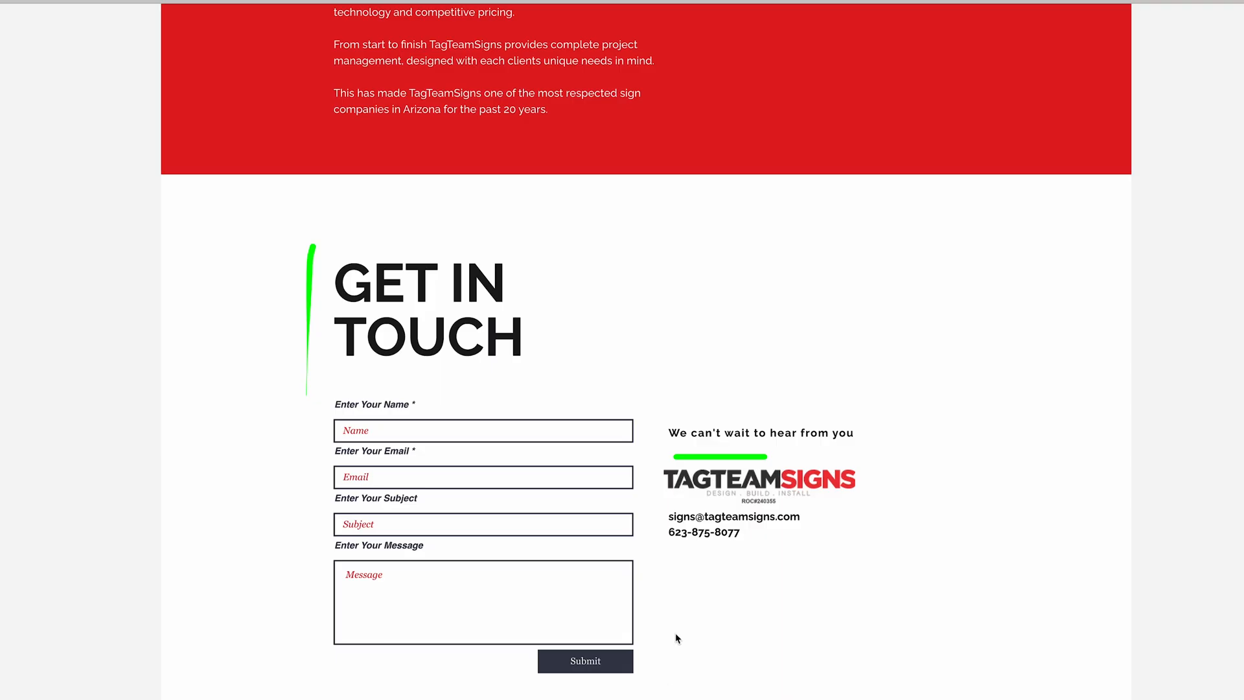
pyautogui.scroll(3)
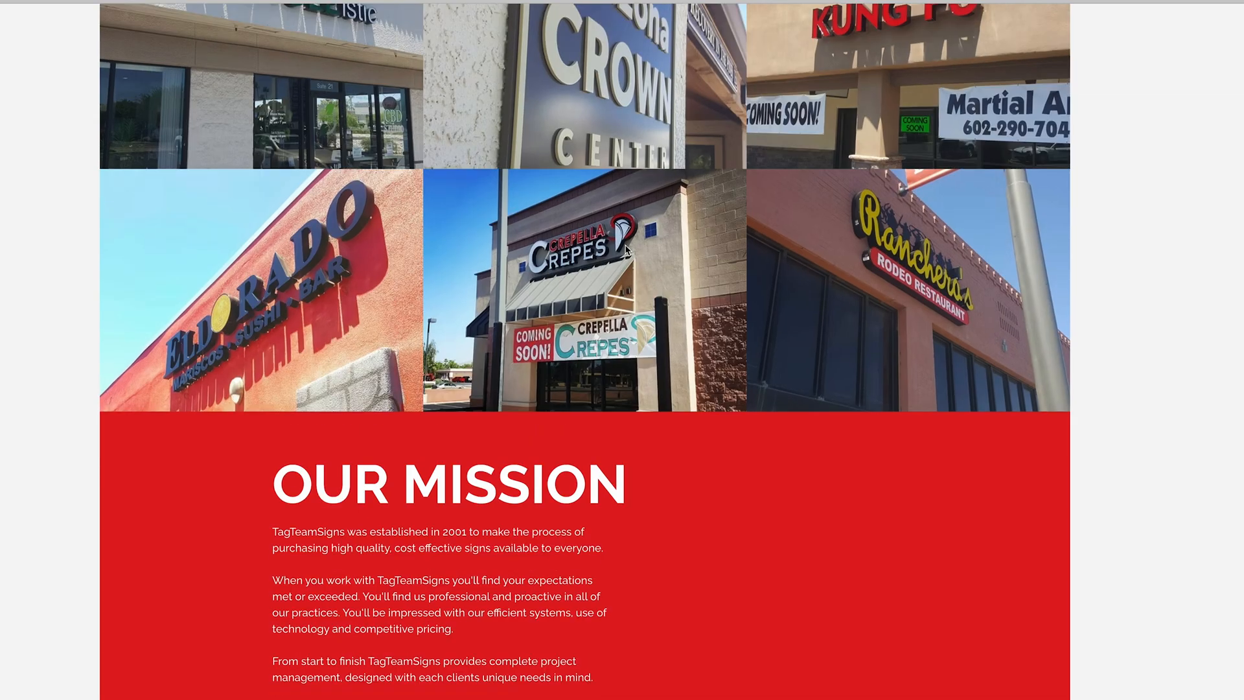
pyautogui.scroll(3)
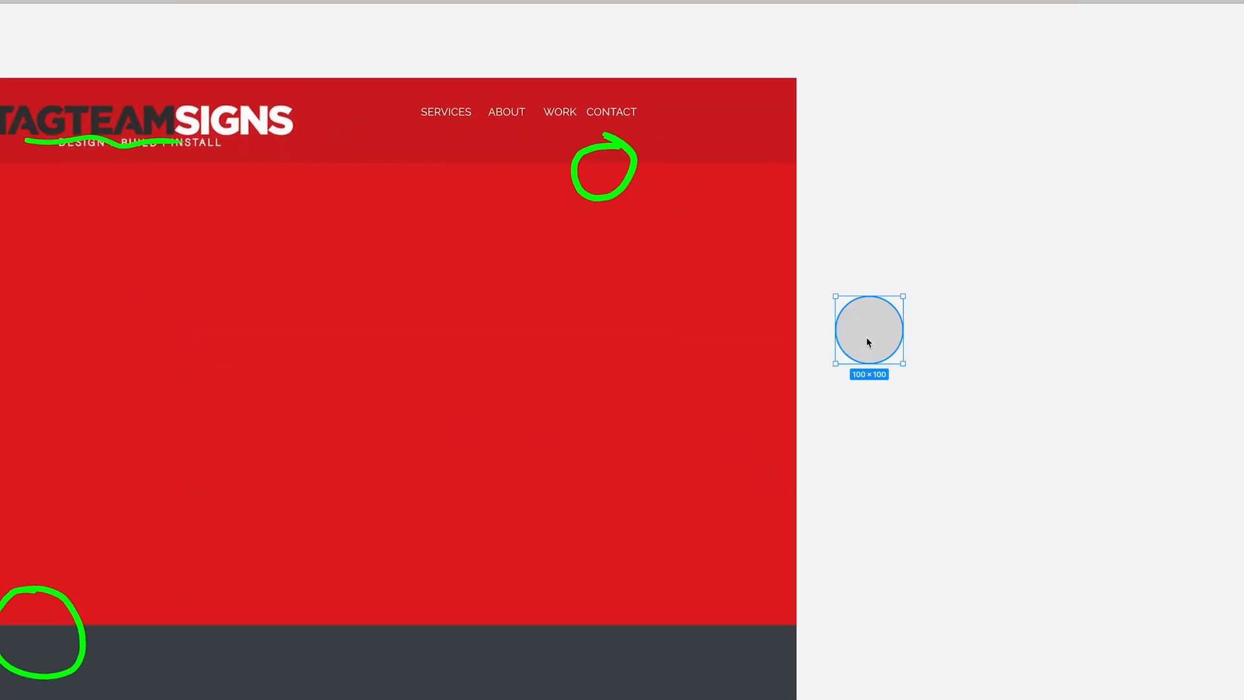
# - Fill the circle brand red, duplicate it downward, and recolour the bottom copy near-black
pyautogui.click(869, 330)
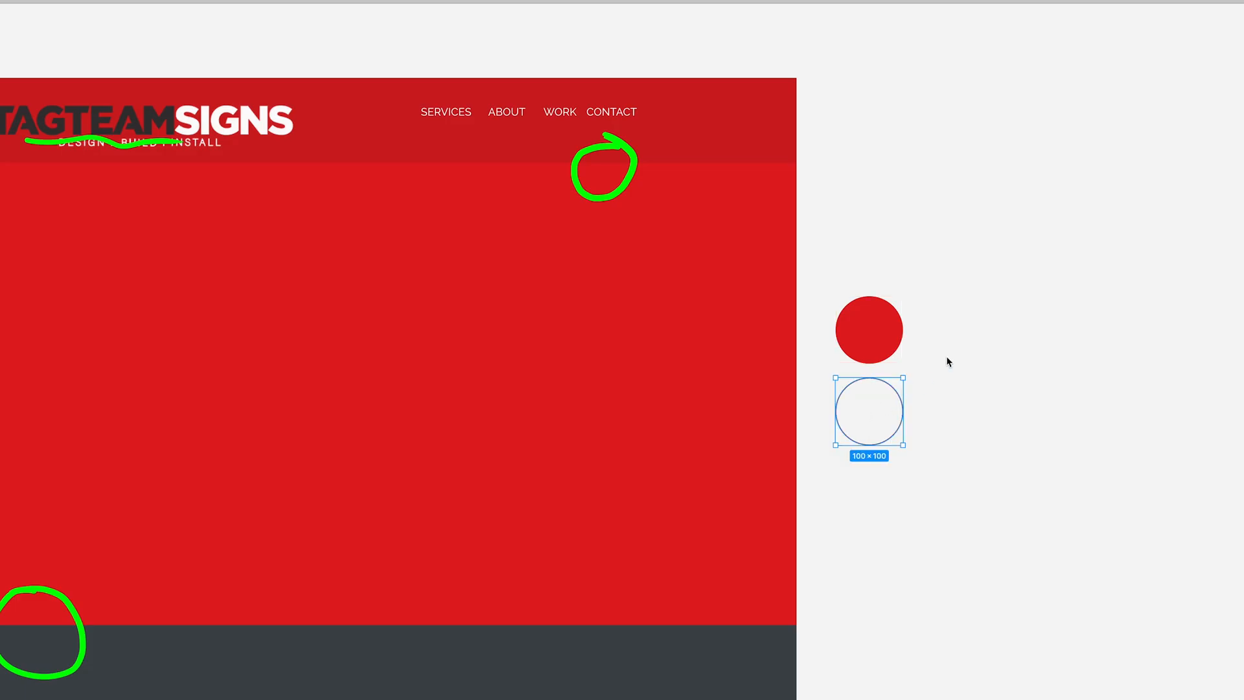
pyautogui.moveTo(869, 411); pyautogui.dragTo(869, 508)
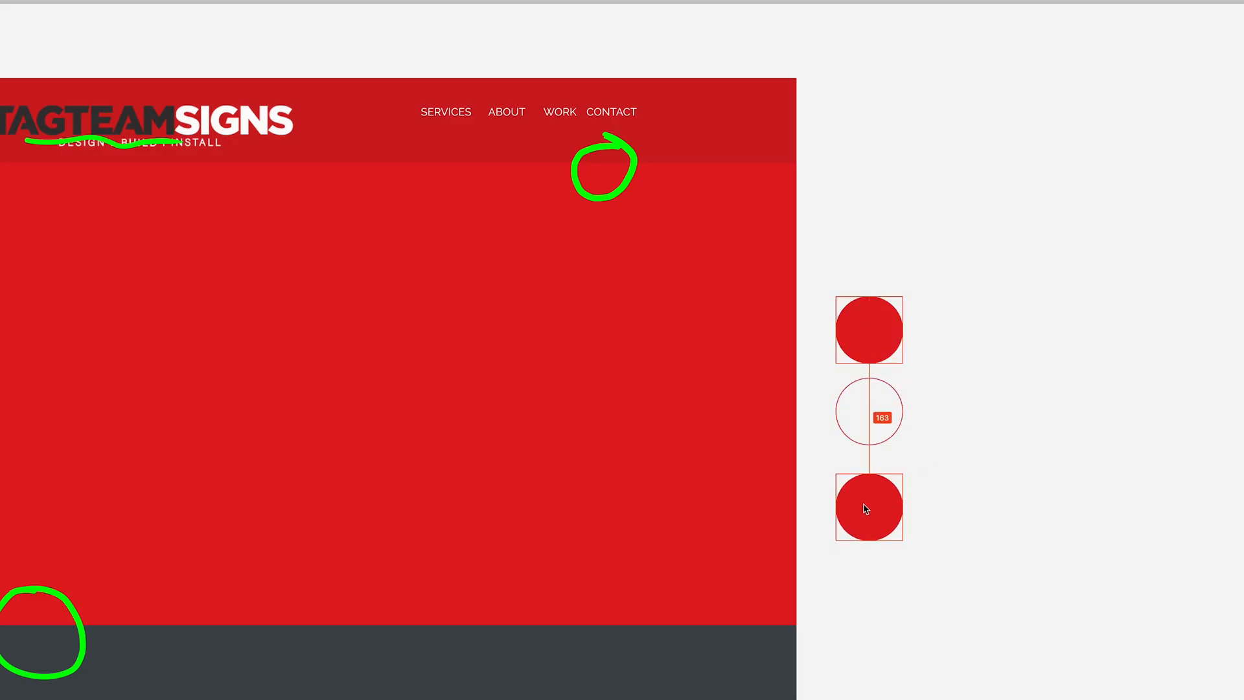
pyautogui.click(868, 508)
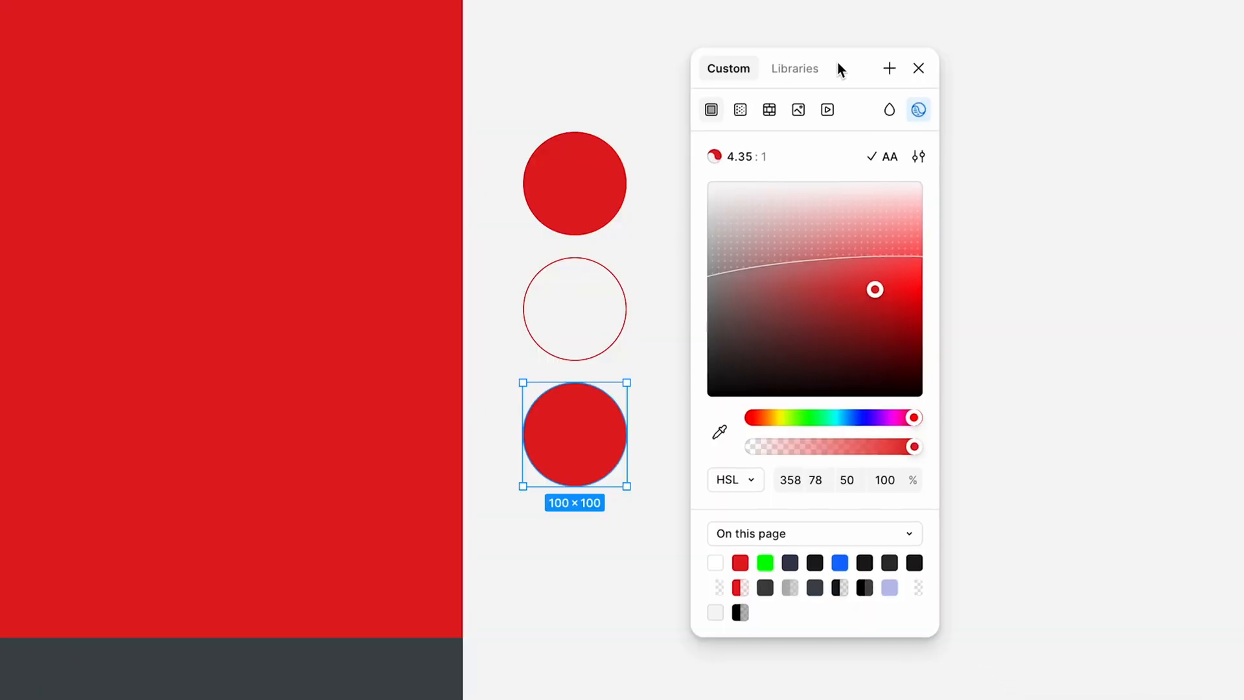
pyautogui.click(815, 481)
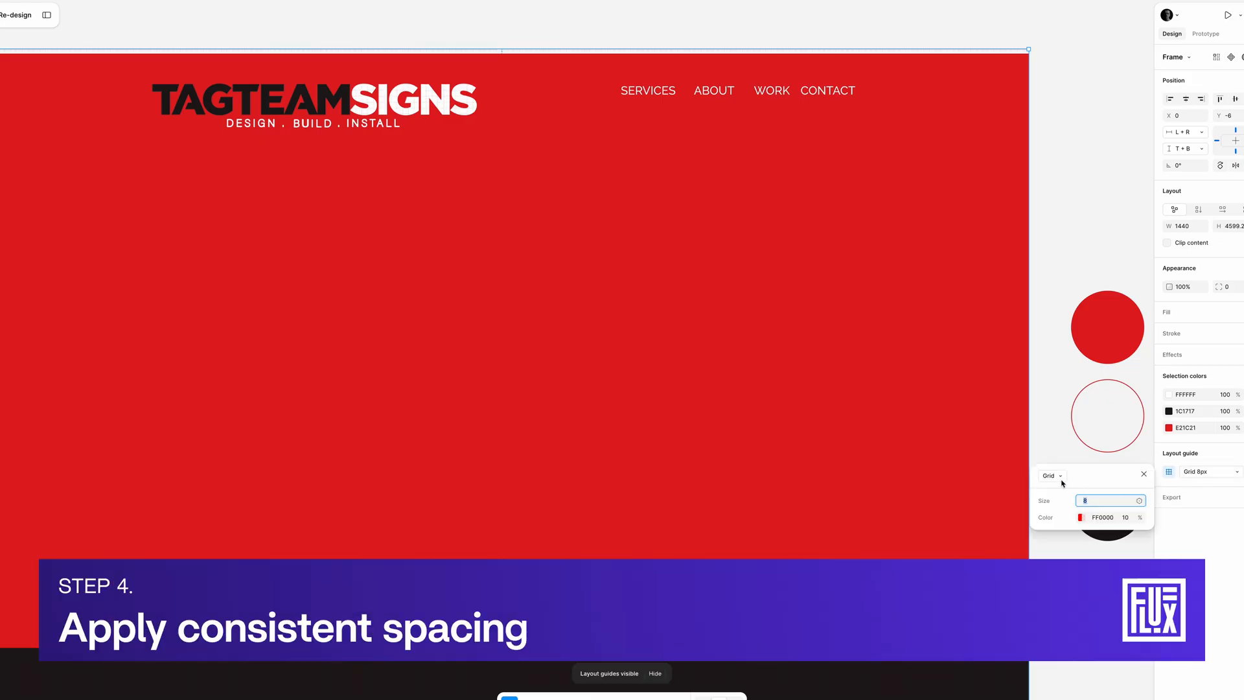
# - Make the layout guide 12 columns, colour 00FF00 at 20%, margin 256, gutter 16
pyautogui.click(1049, 475)
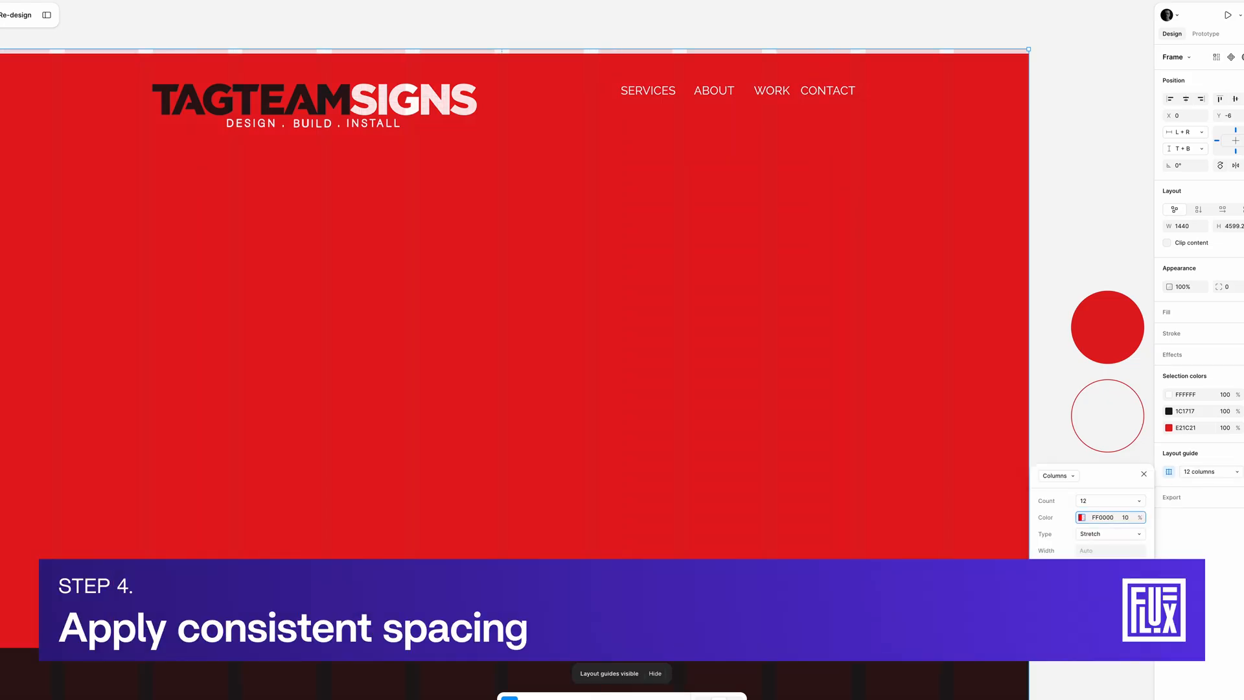
pyautogui.click(1081, 517)
pyautogui.write('256')
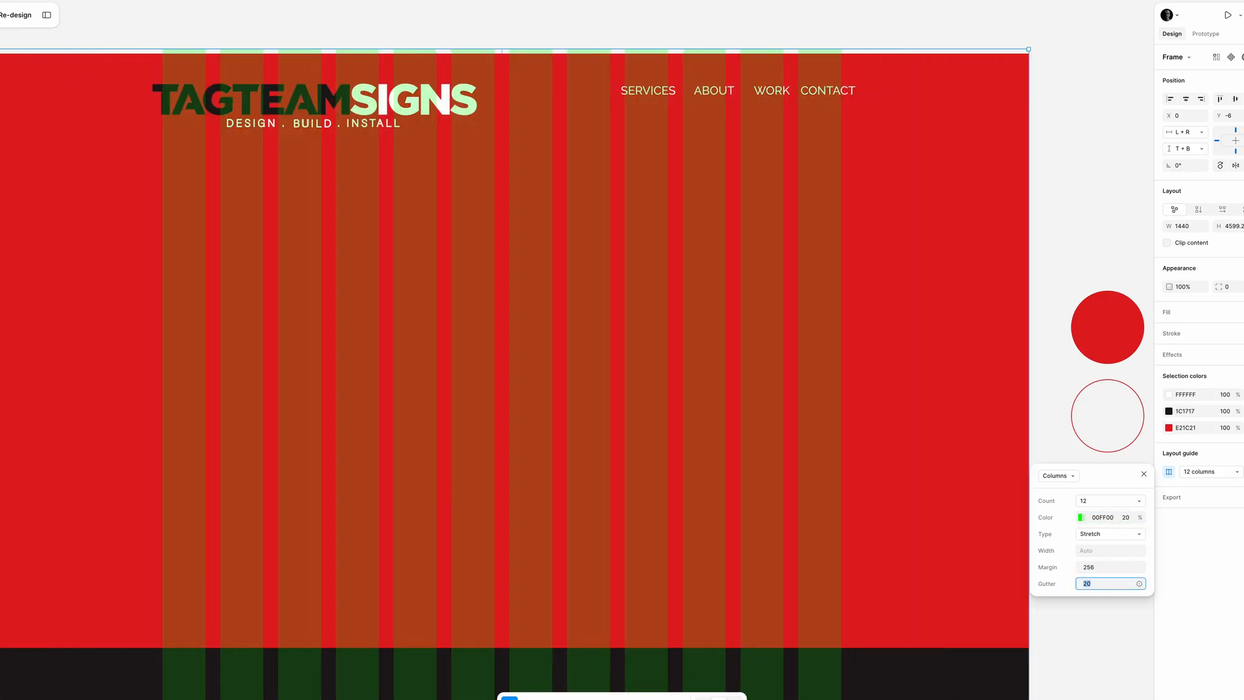
pyautogui.write('16')
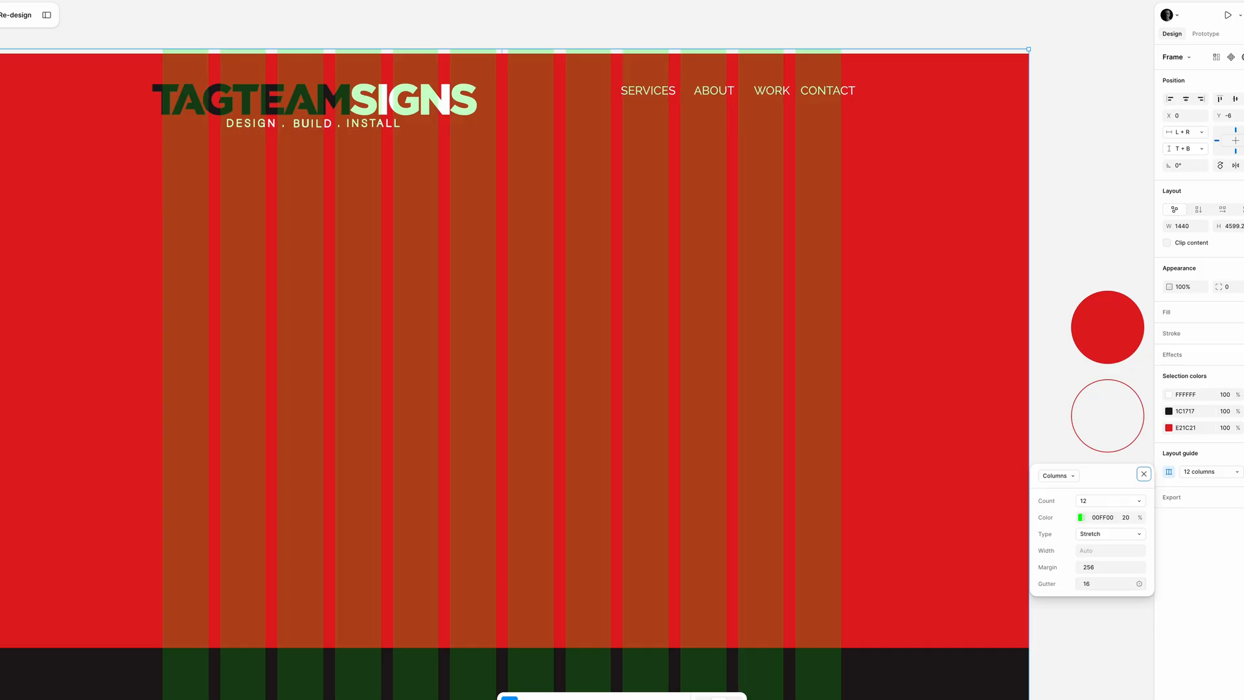
pyautogui.scroll(-3)
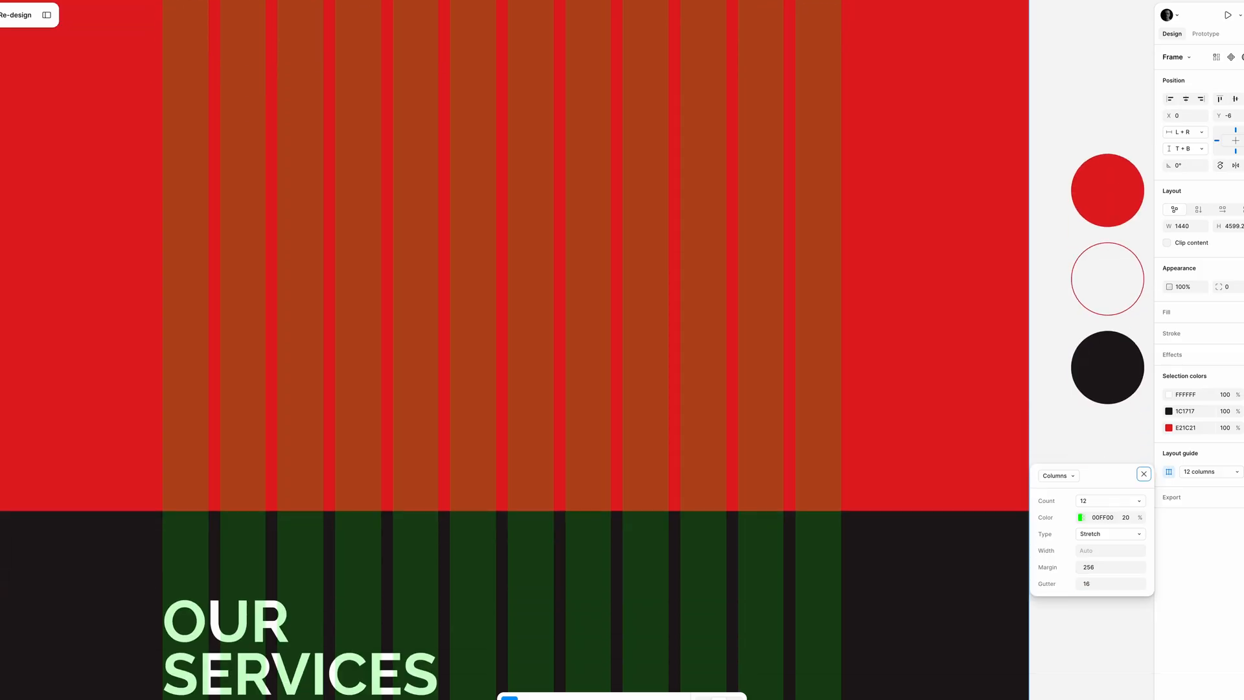
pyautogui.scroll(-3)
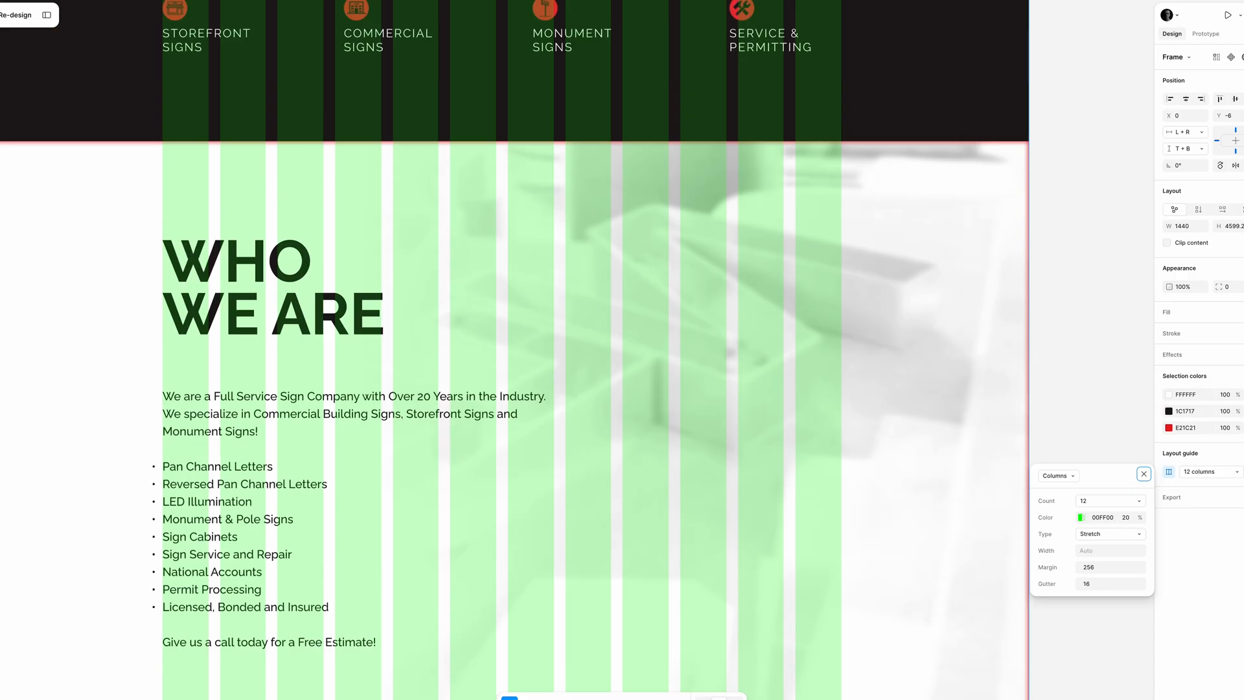
pyautogui.scroll(-3)
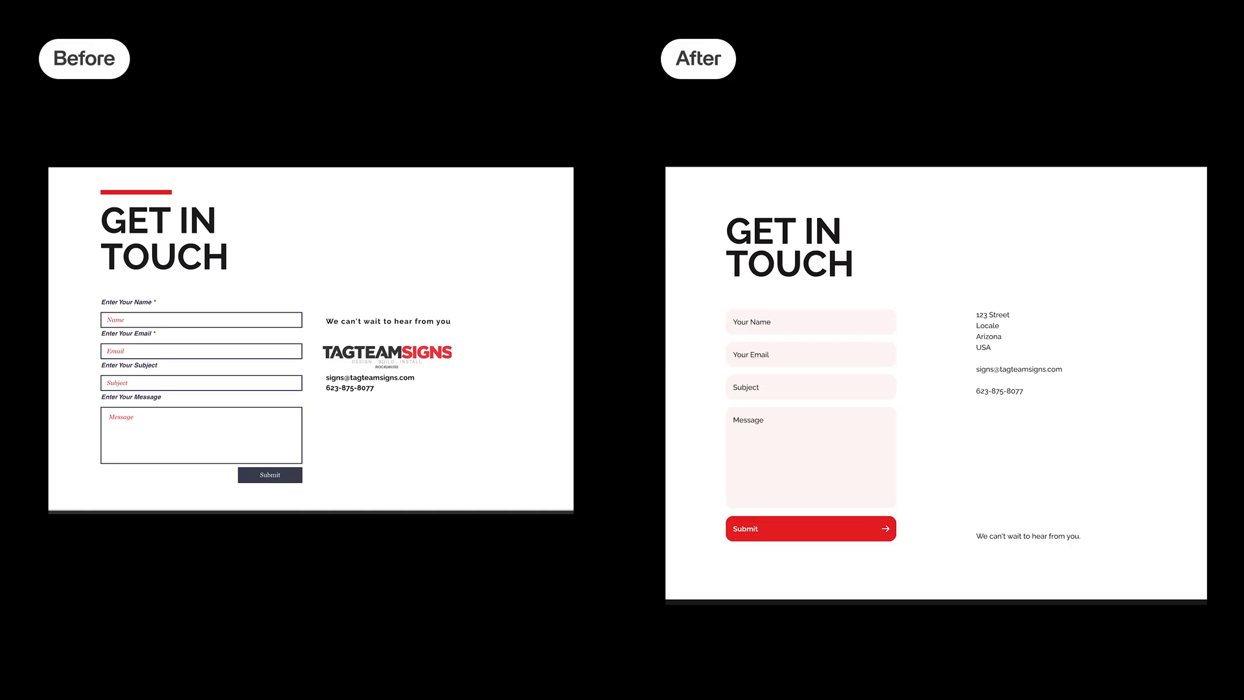
pyautogui.scroll(-3)
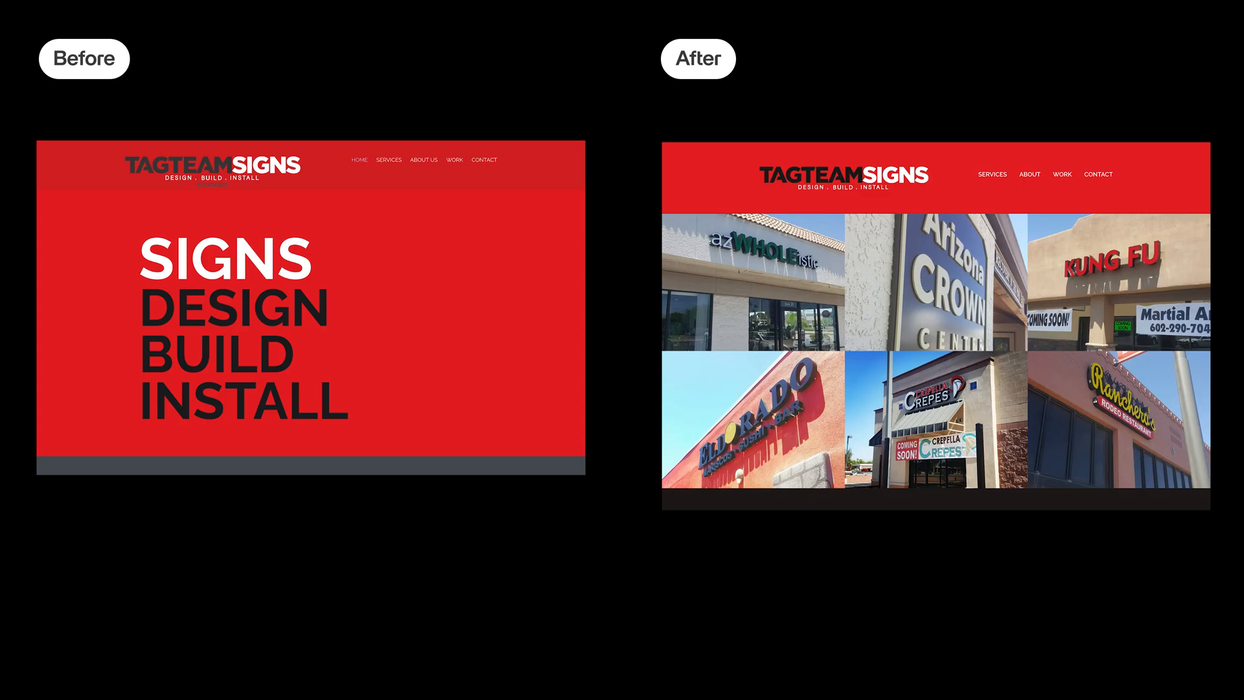
pyautogui.scroll(-3)
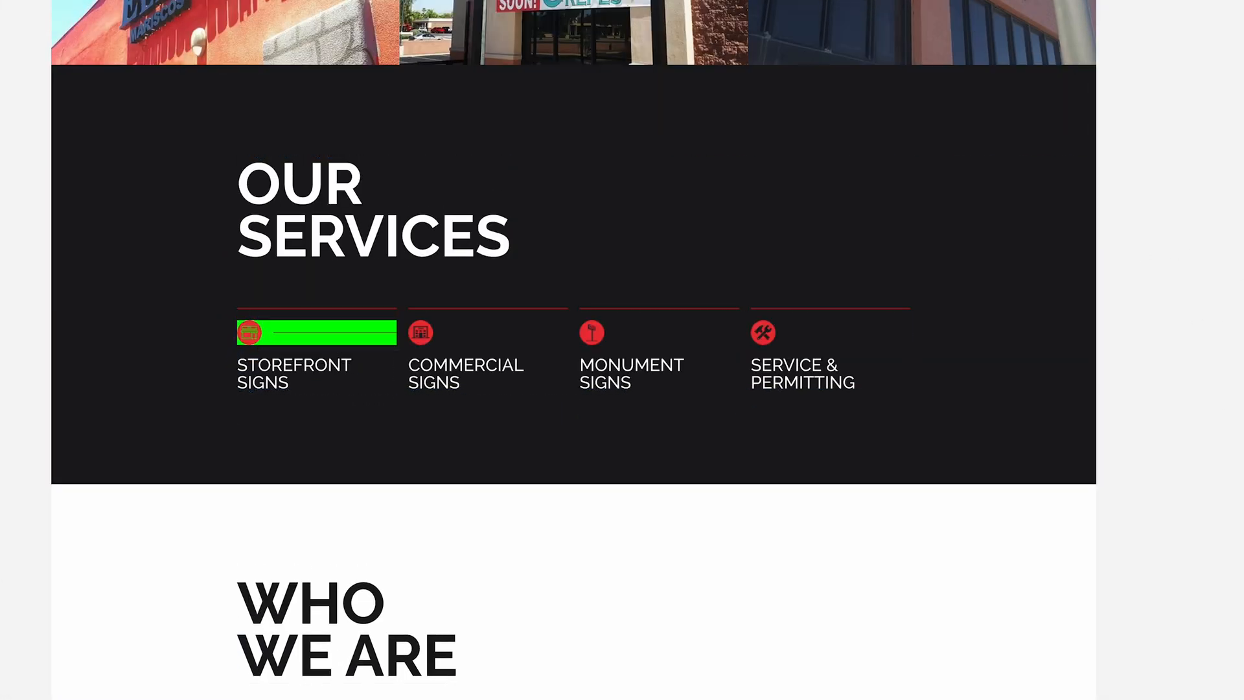
# - Scroll down to the Our Services section showing the four dark service cards
pyautogui.scroll(-3)
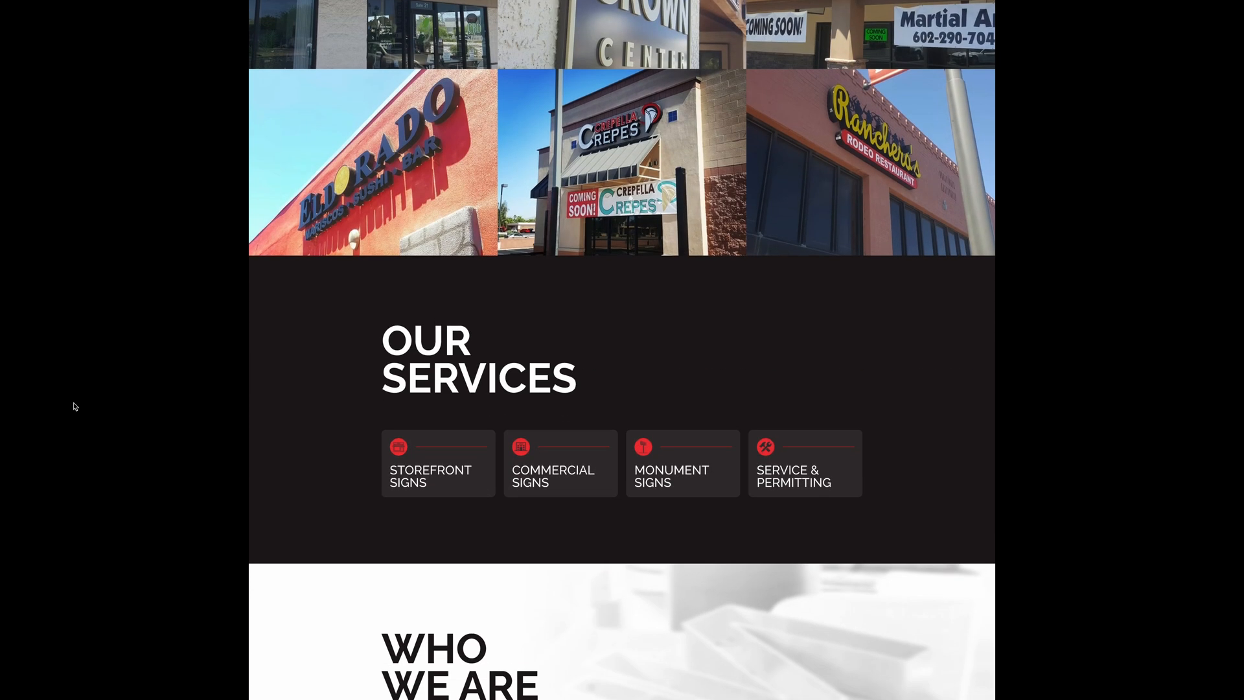
pyautogui.scroll(-3)
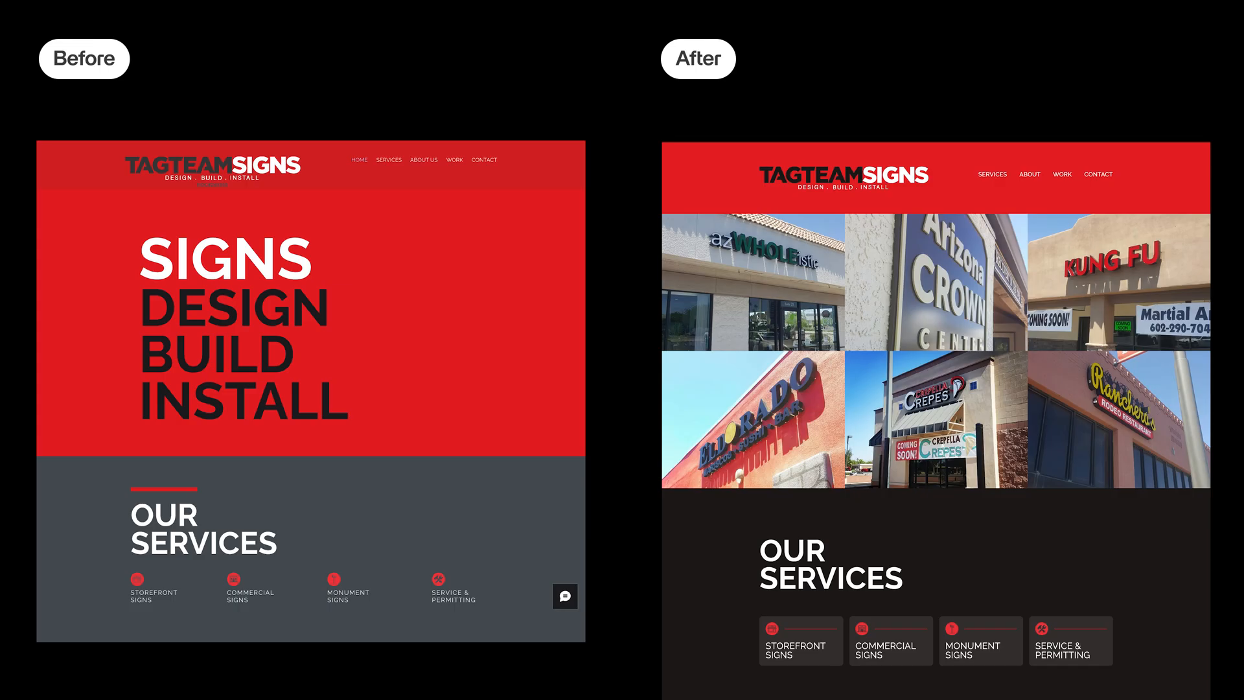
pyautogui.scroll(-3)
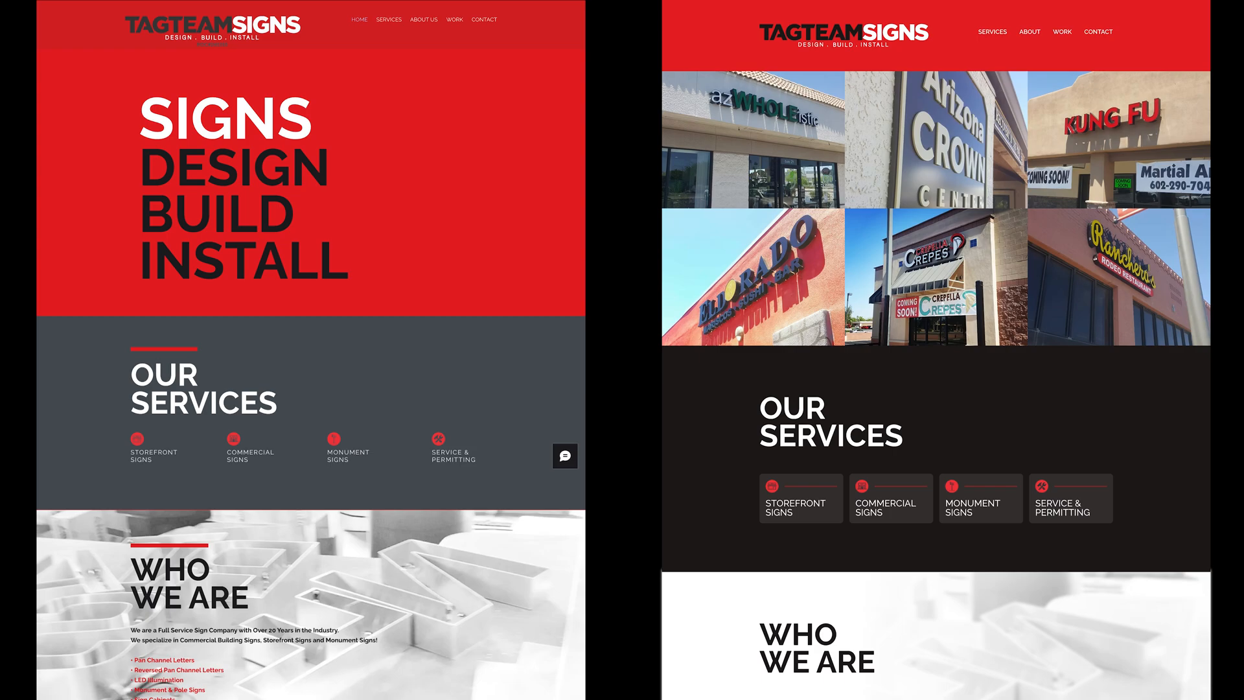
pyautogui.scroll(-3)
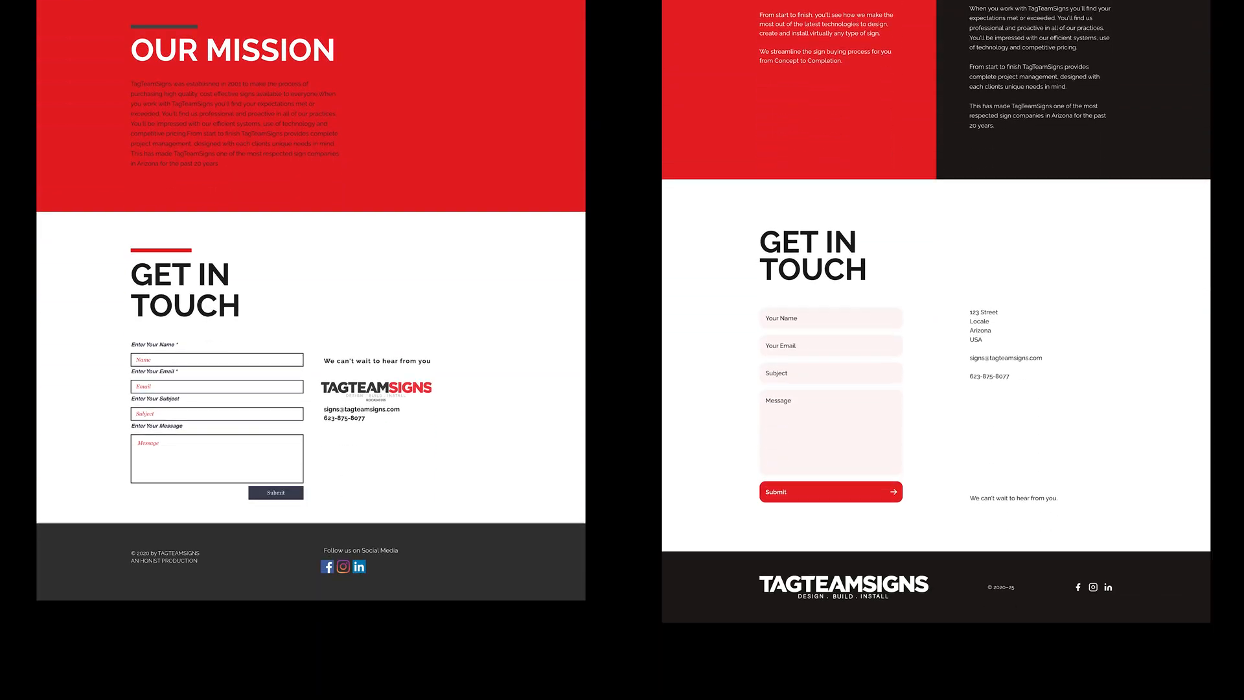